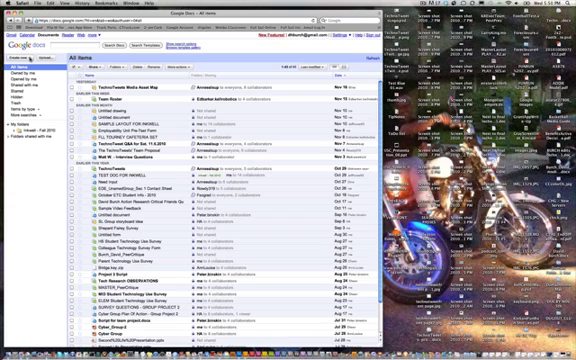
- Create a new blank untitled document from the Docs list
{"action": "left_click", "coordinate": [24, 62]}
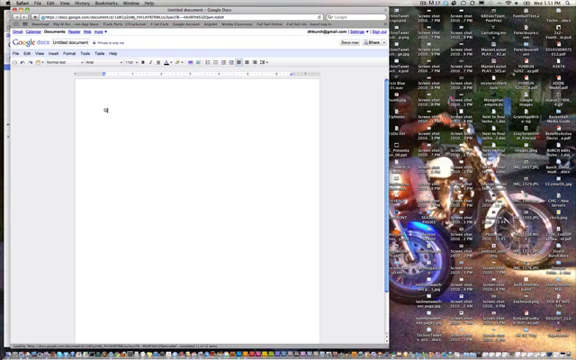
- Type the title 'GOOGLE DOCS COLLABORATION TUTORIAL' at the top of the page
{"action": "type", "text": "GOOGLE"}
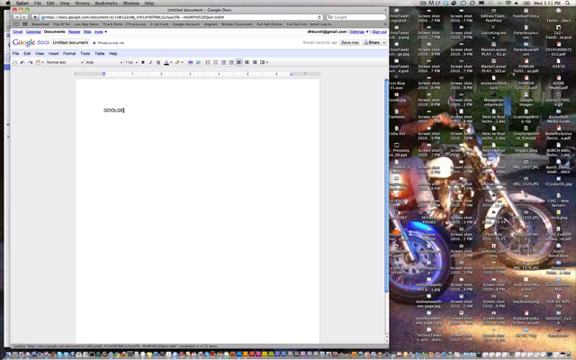
{"action": "key", "text": "Backspace"}
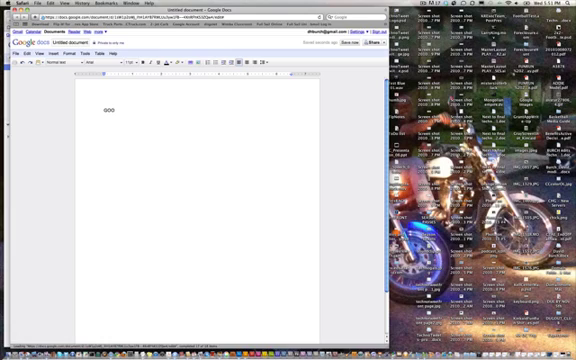
{"action": "type", "text": "GOOGLE DOCS"}
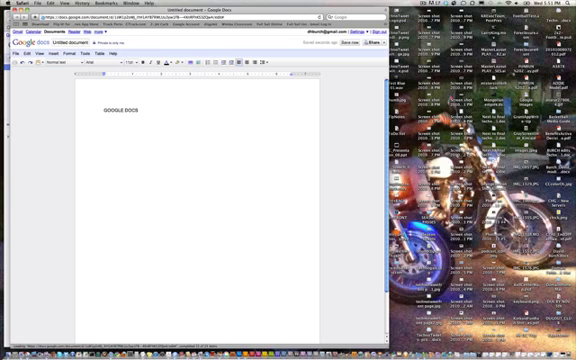
{"action": "type", "text": "COLLABO"}
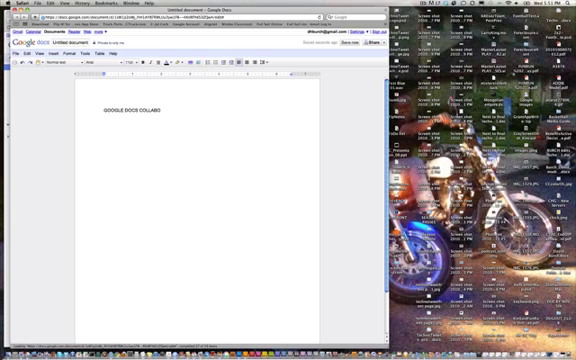
{"action": "type", "text": "RATION"}
{"action": "type", "text": "TUTORIAL"}
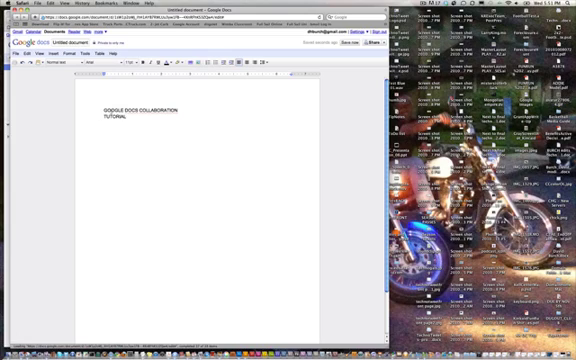
- Make the title bold, larger and centred, with a new line below
{"action": "double_click", "coordinate": [135, 112]}
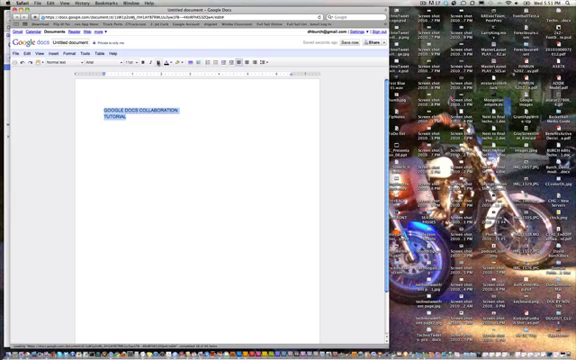
{"action": "left_click", "coordinate": [237, 63]}
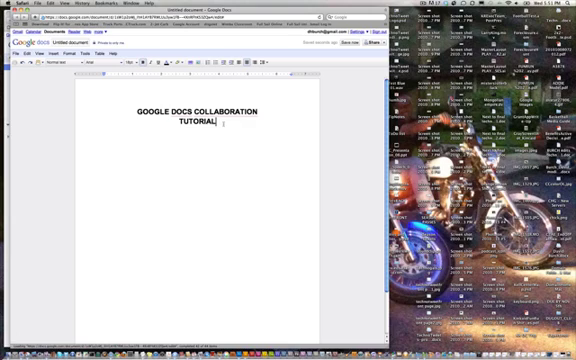
{"action": "key", "text": "Return"}
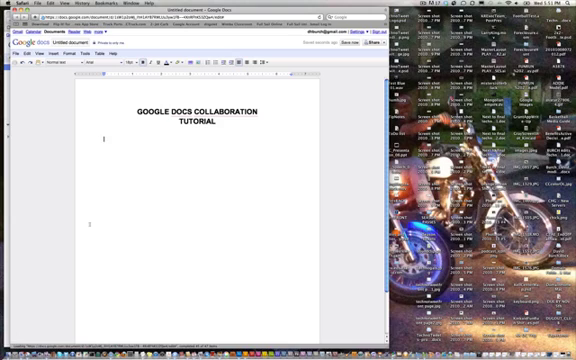
- Type 'Prompt1 -', 'Prompt2 -' and 'Prompt3 -' on separate lines below the title
{"action": "type", "text": "Prop"}
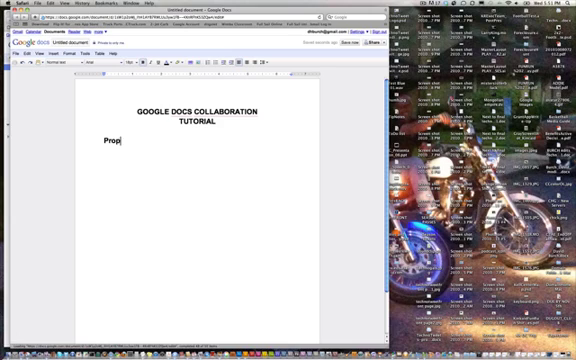
{"action": "type", "text": "mt"}
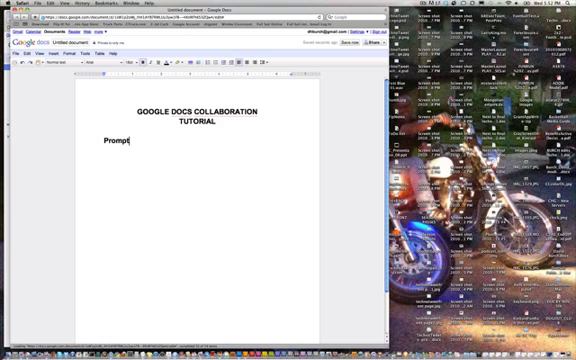
{"action": "type", "text": "1 -"}
{"action": "type", "text": "Pro"}
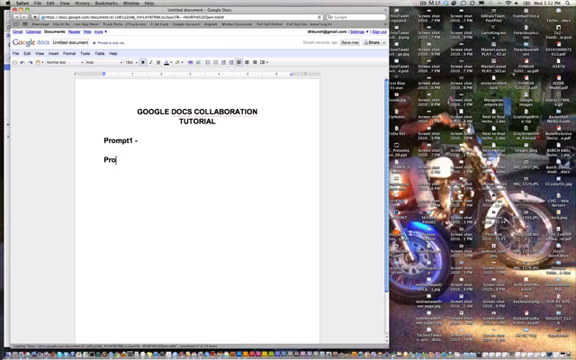
{"action": "type", "text": "mpt2"}
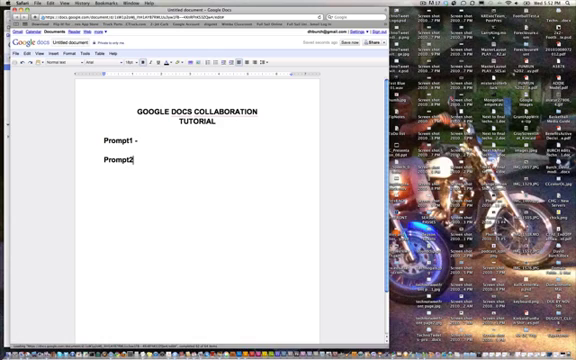
{"action": "type", "text": "-"}
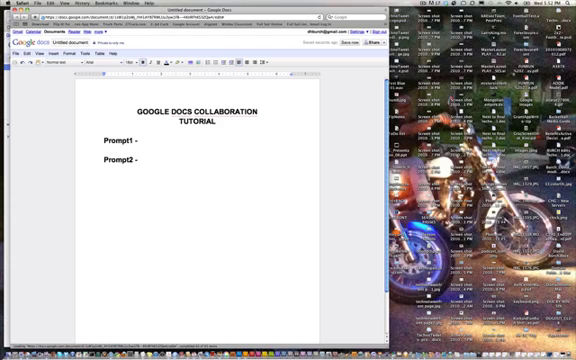
{"action": "type", "text": "Pro"}
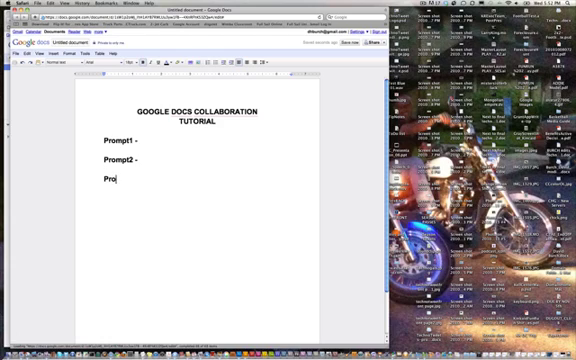
{"action": "type", "text": "mpt"}
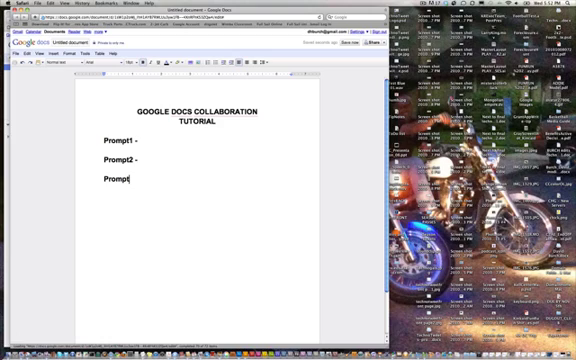
{"action": "type", "text": "3 -"}
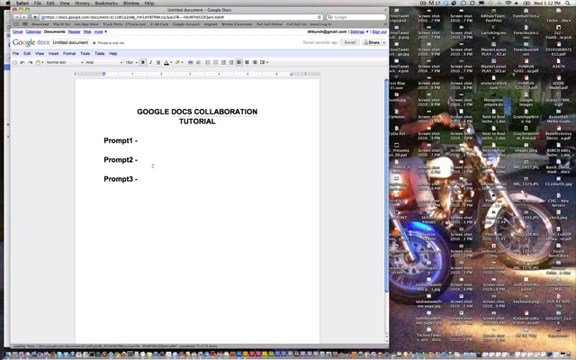
{"action": "left_click", "coordinate": [137, 138]}
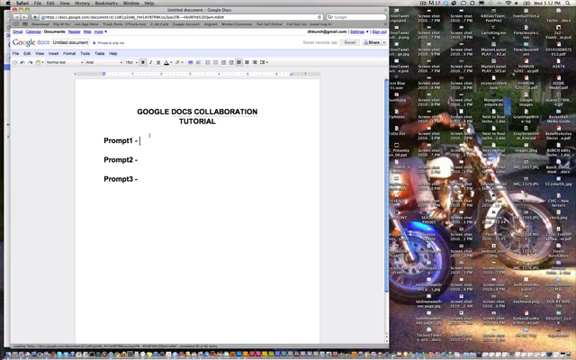
- Ask for first name and last initial after Prompt1, in smaller non-bold text
{"action": "type", "text": "State you"}
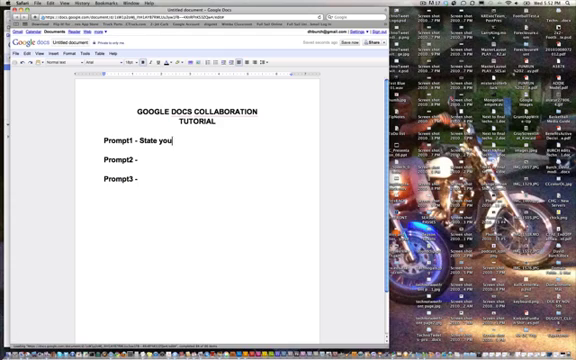
{"action": "type", "text": "r name"}
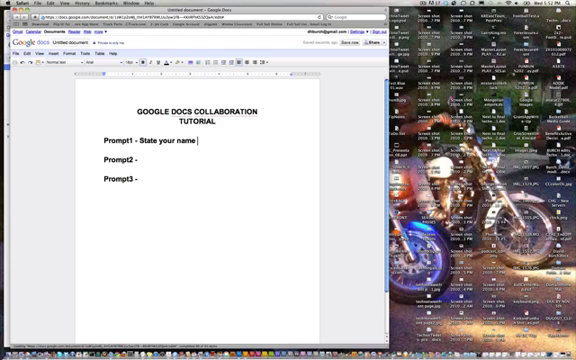
{"action": "type", "text": "and"}
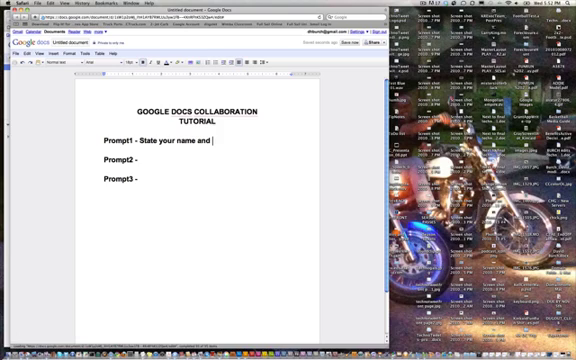
{"action": "key", "text": "Backspace"}
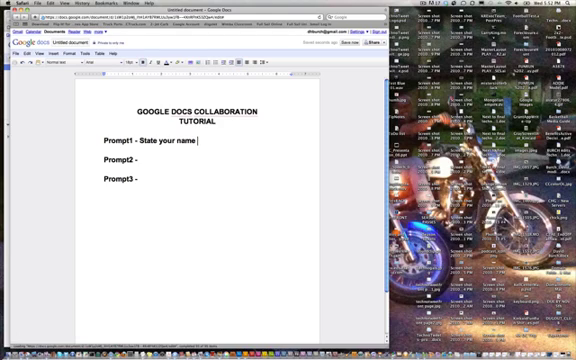
{"action": "type", "text": "first"}
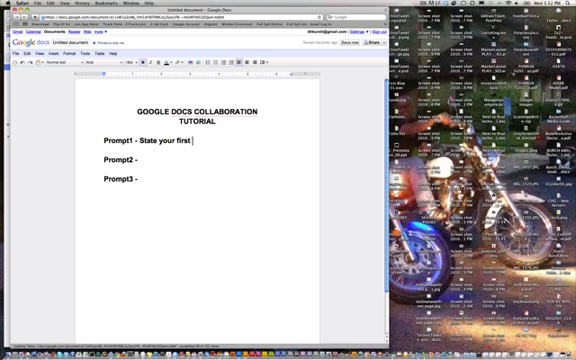
{"action": "type", "text": "name"}
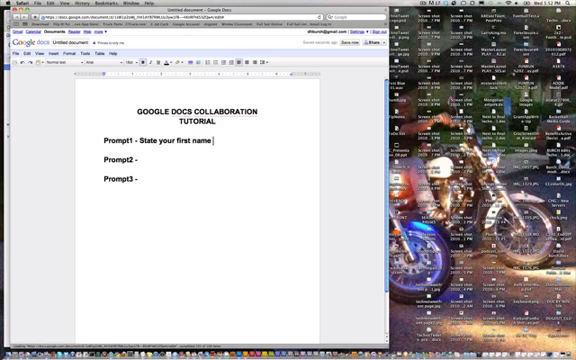
{"action": "type", "text": "and last initial:"}
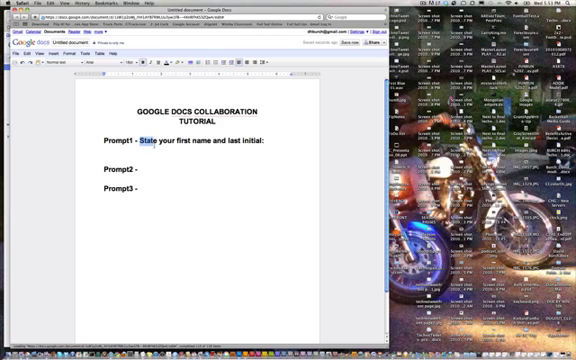
{"action": "triple_click", "coordinate": [200, 139]}
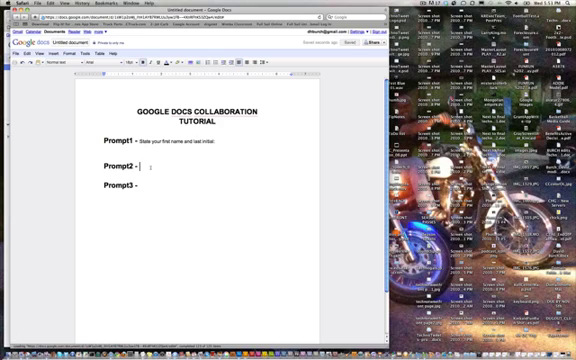
- Ask 'Have you used Google Docs before?' after Prompt2
{"action": "type", "text": "HO"}
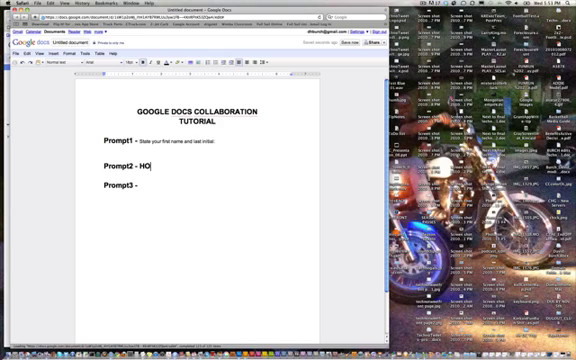
{"action": "type", "text": "Have you ever"}
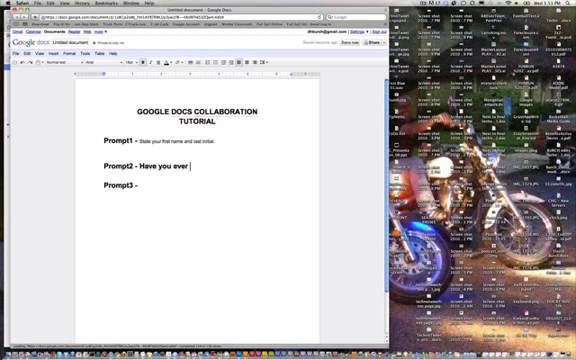
{"action": "type", "text": "used"}
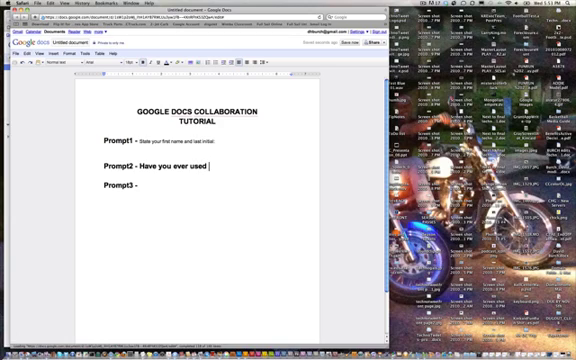
{"action": "type", "text": "Google D"}
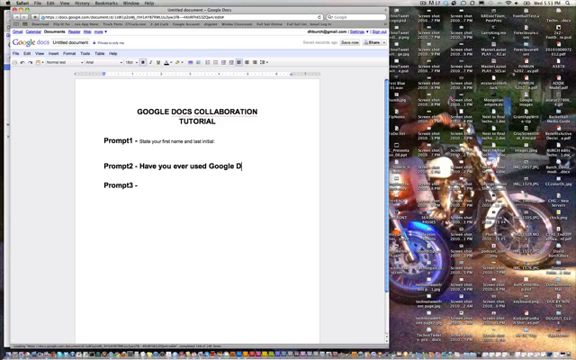
{"action": "type", "text": "ocs be"}
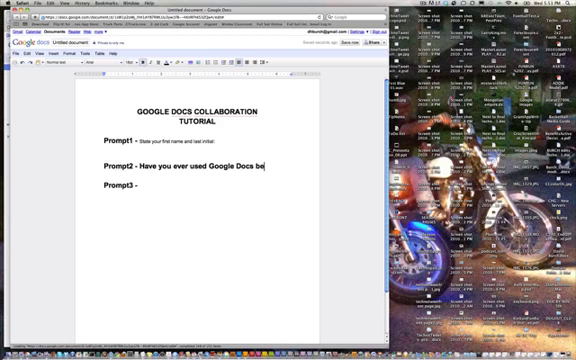
{"action": "type", "text": "fore"}
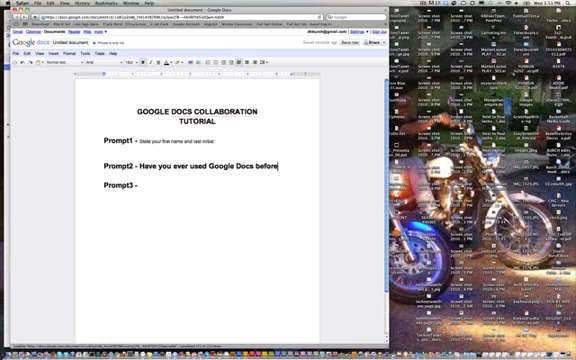
{"action": "type", "text": "?"}
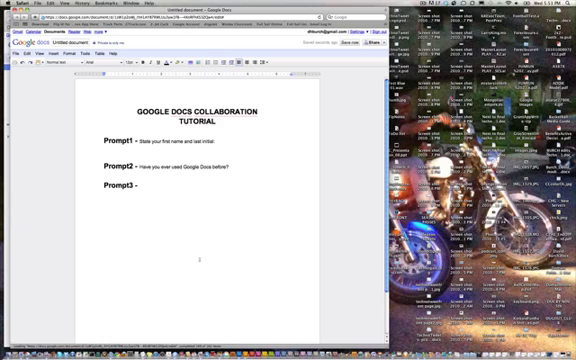
- Begin the weather question 'How's the weather...' after Prompt3
{"action": "type", "text": "How"}
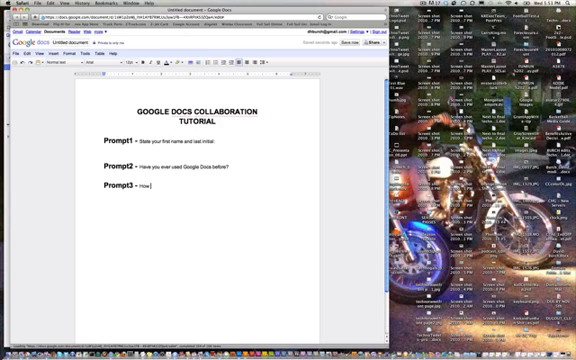
{"action": "type", "text": "How's the weather where y"}
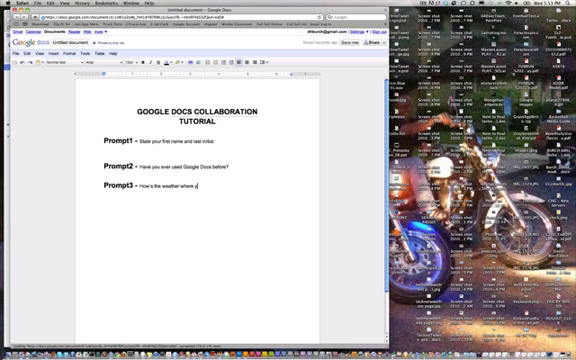
{"action": "type", "text": "are"}
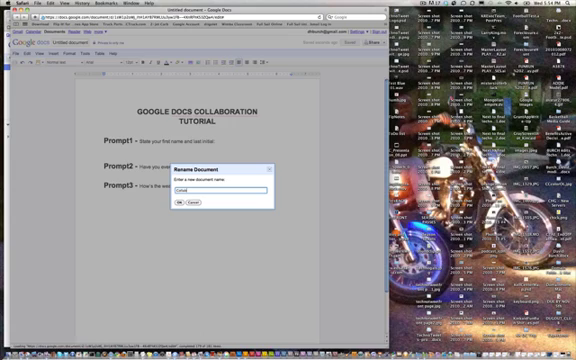
- Enter 'Collaboration Tutorial' as the document's new name
{"action": "type", "text": "Collaboration Tool"}
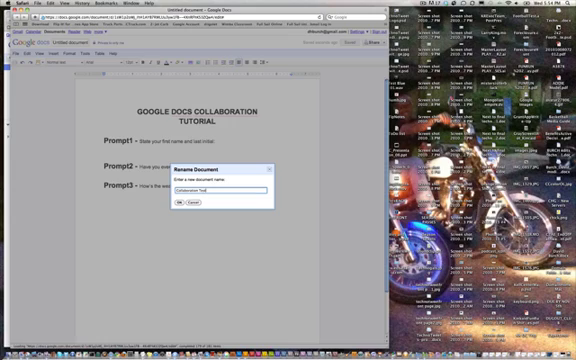
{"action": "type", "text": "Tutorial Doc"}
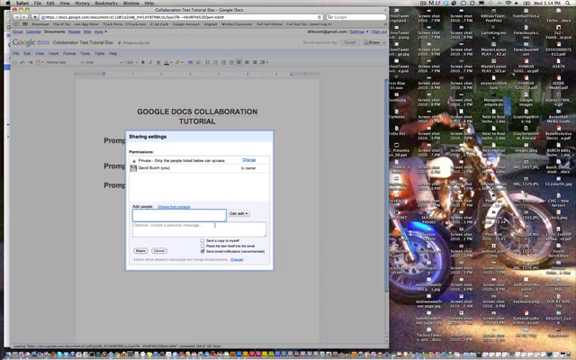
- Add a collaborator's email and give them Can edit permission
{"action": "type", "text": "wi"}
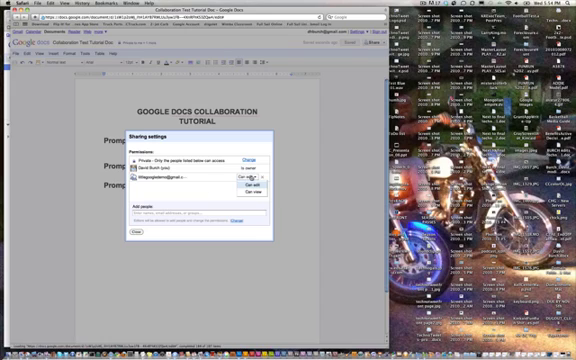
{"action": "left_click", "coordinate": [245, 188]}
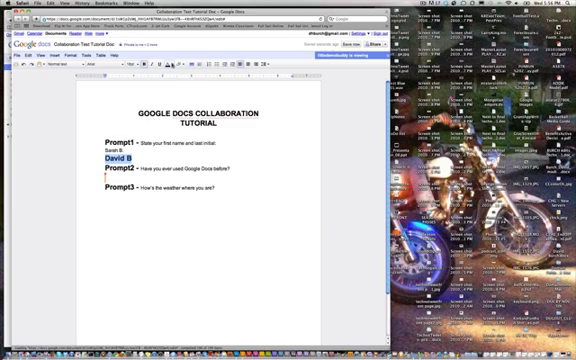
- Type replies under the prompts, including 'NO I Have...' and a weather answer
{"action": "type", "text": "NO I Have not"}
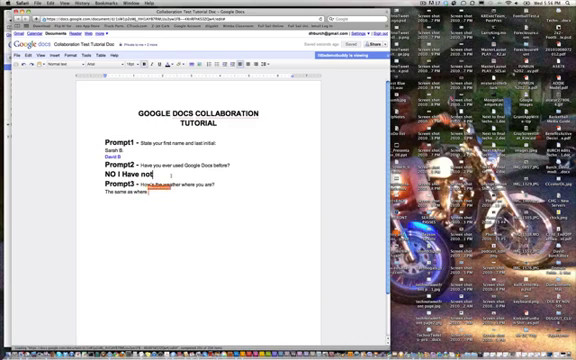
{"action": "type", "text": "- Well, WHY NOT"}
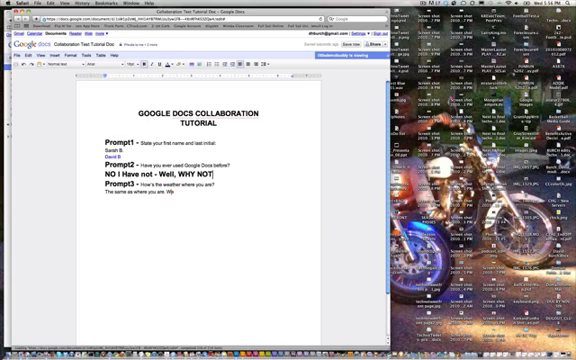
{"action": "type", "text": "We are right next to each other. Stop it"}
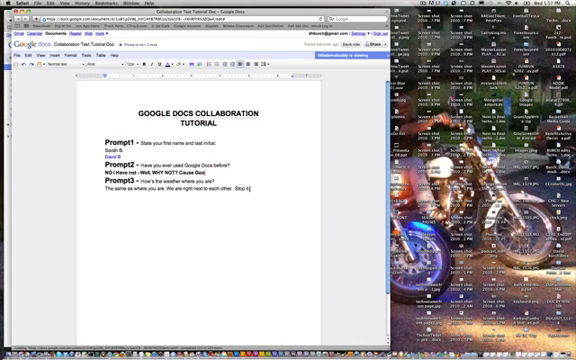
{"action": "type", "text": "Th"}
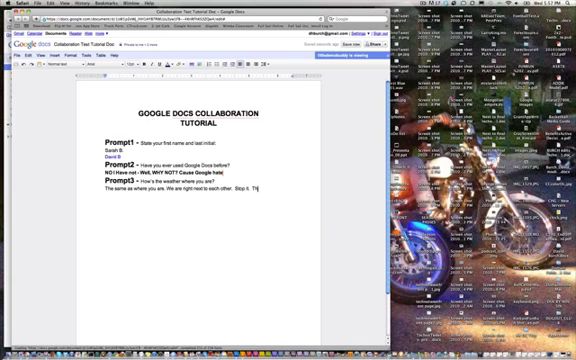
{"action": "type", "text": "This is a"}
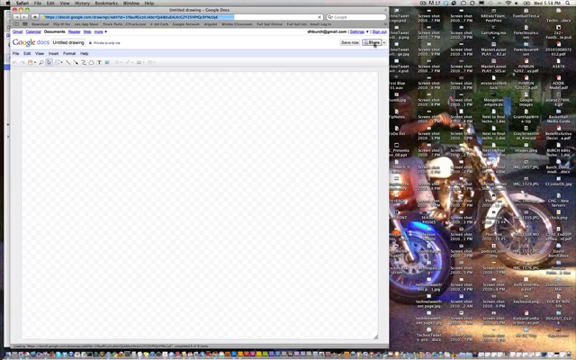
- Share the drawing with a collaborator who can edit, then close sharing
{"action": "left_click", "coordinate": [372, 46]}
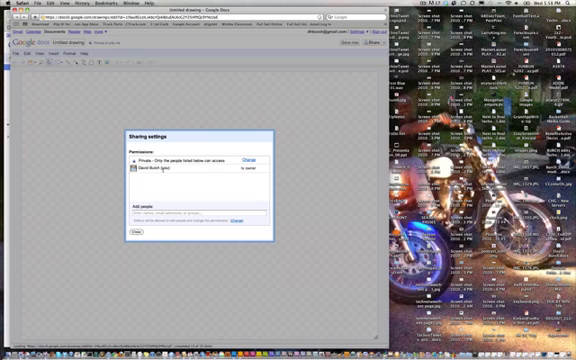
{"action": "left_click", "coordinate": [180, 210]}
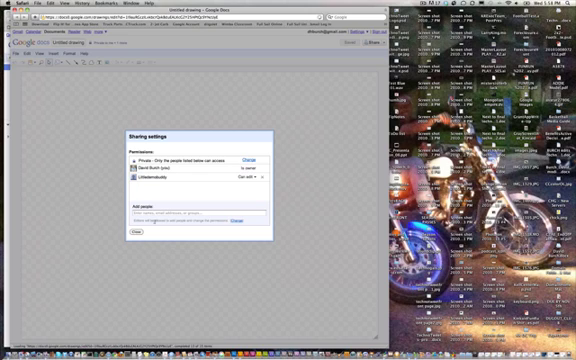
{"action": "left_click", "coordinate": [133, 235]}
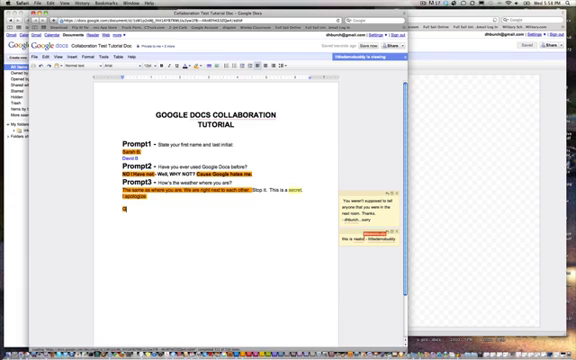
- Add the note 'Go check you...' at the bottom of the tutorial document
{"action": "type", "text": "Go check you"}
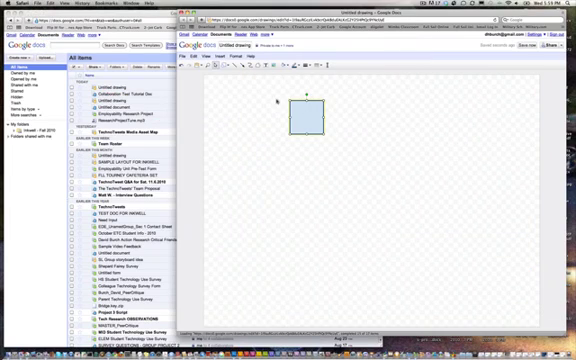
- Stretch the square into a tall rectangle and add the title 'Practice Template for Booklet'
{"action": "left_click_drag", "start_coordinate": [307, 120], "coordinate": [237, 106]}
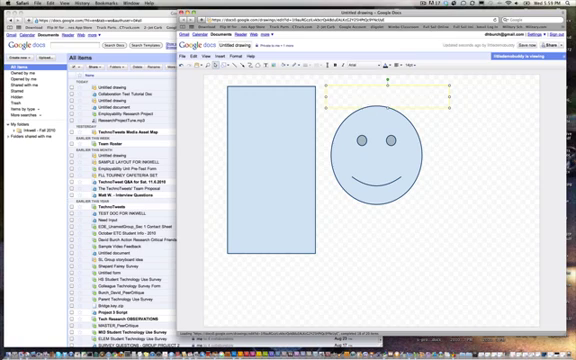
{"action": "type", "text": "Practice Template for Booklet"}
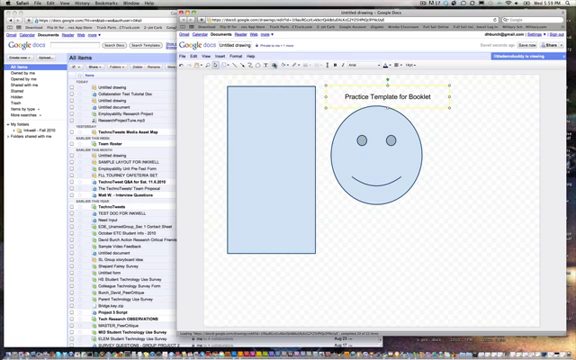
{"action": "left_click", "coordinate": [275, 175]}
{"action": "type", "text": "THIS IS THE CUTEST SMILEY FACE EVER!"}
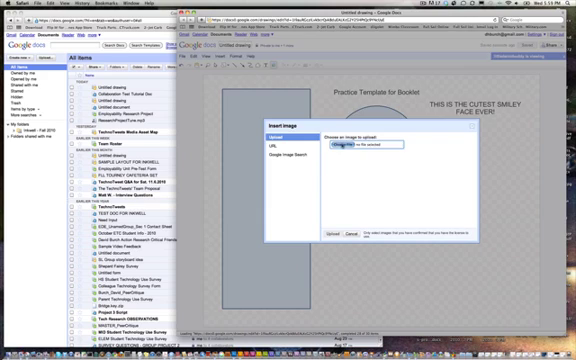
- Choose an image file to upload into the drawing
{"action": "left_click", "coordinate": [344, 145]}
{"action": "type", "text": "Tech Document - Tutorial"}
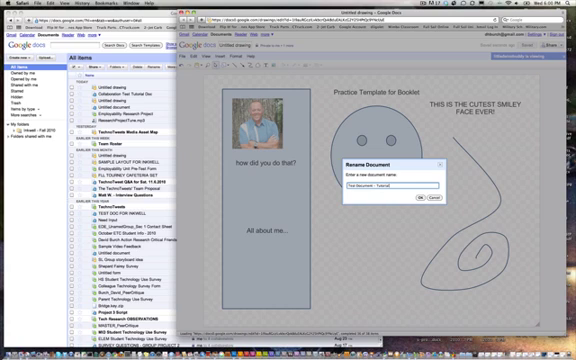
- Confirm the drawing name 'Test Document - Tutorial' with OK
{"action": "left_click", "coordinate": [415, 190]}
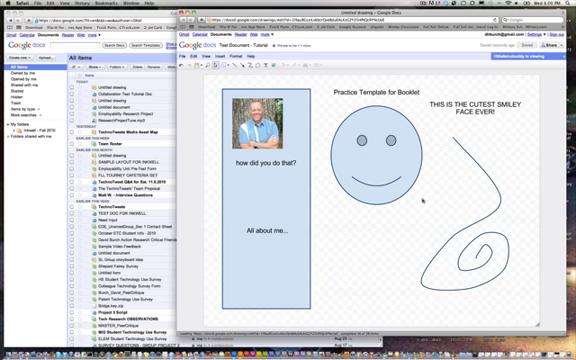